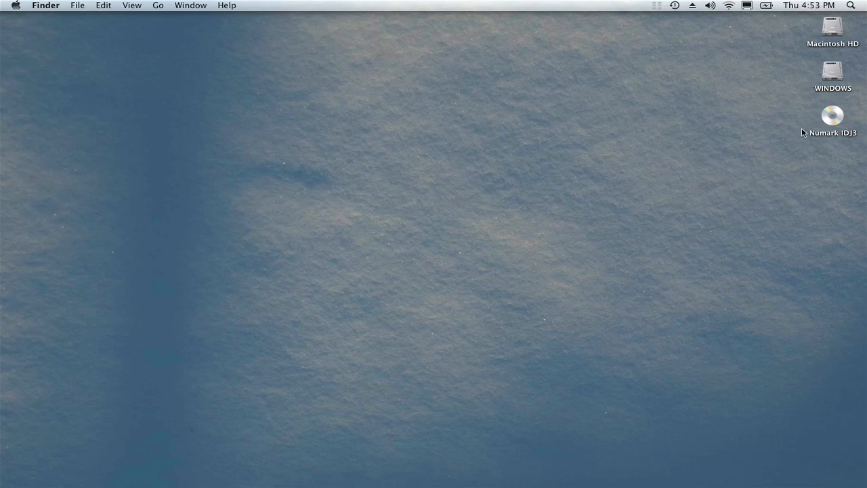
- Browse the Numark iDJ3 disc to the Mac Driver folder and mount the driver .dmg
{"action": "double_click", "coordinate": [830, 113]}
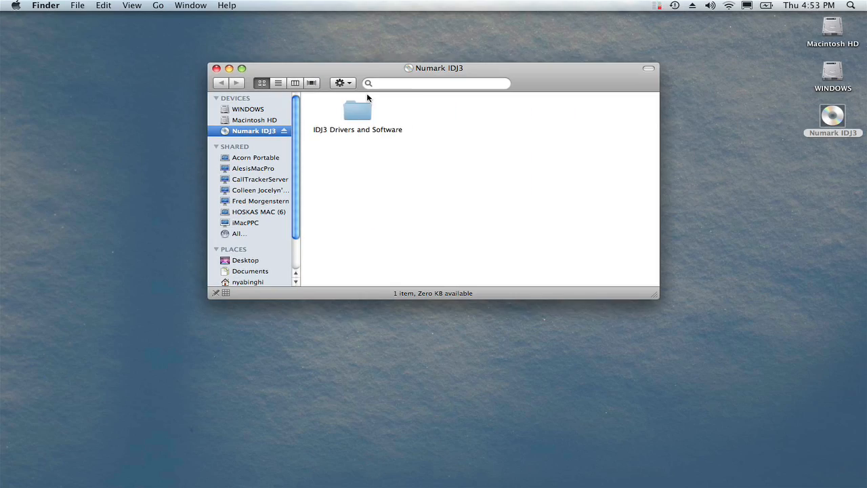
{"action": "double_click", "coordinate": [357, 108]}
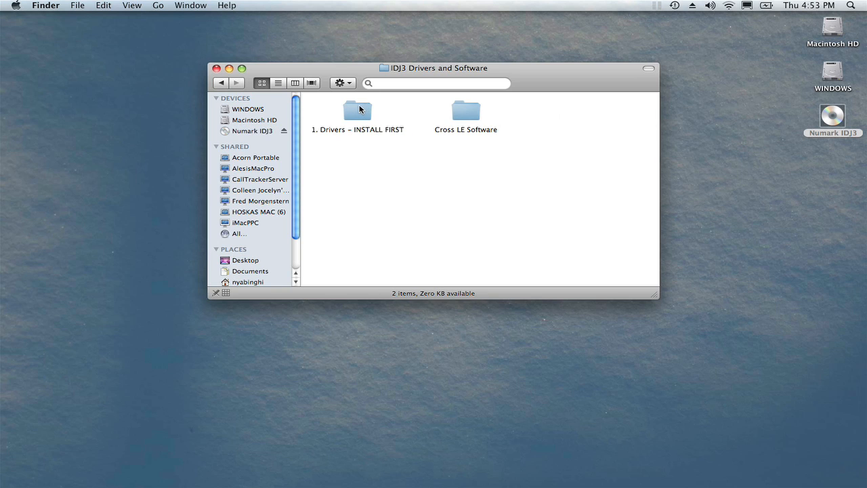
{"action": "double_click", "coordinate": [356, 109]}
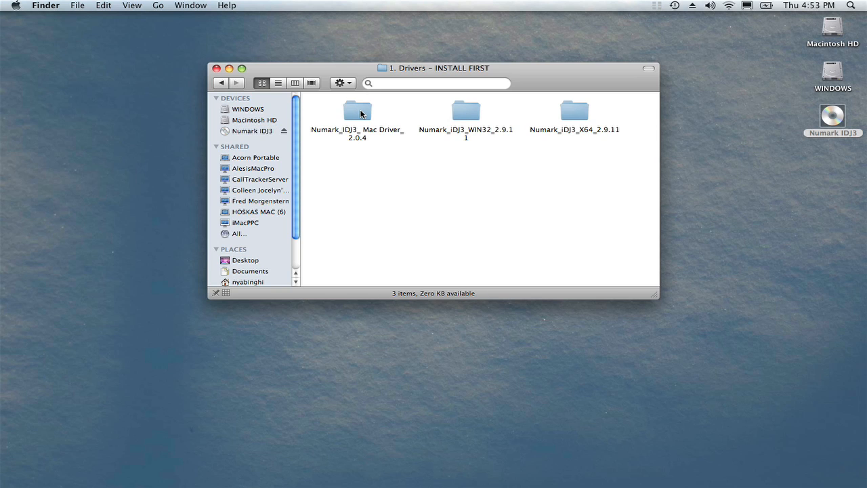
{"action": "double_click", "coordinate": [357, 110]}
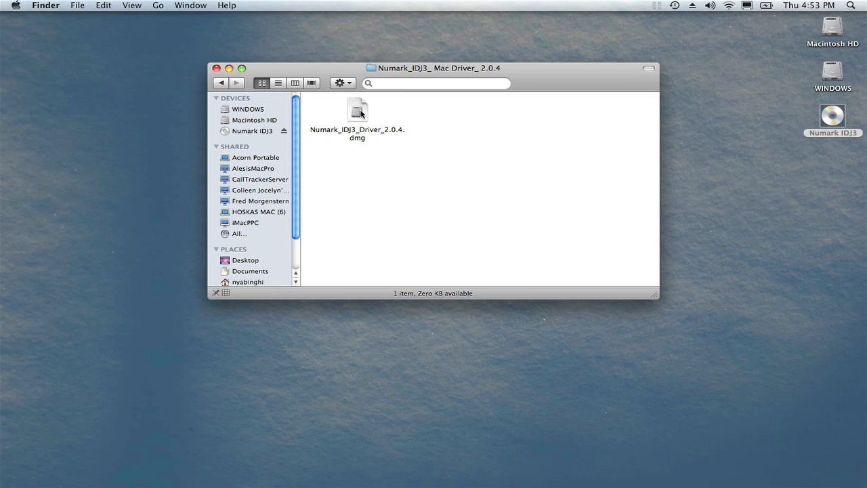
{"action": "left_click", "coordinate": [358, 110]}
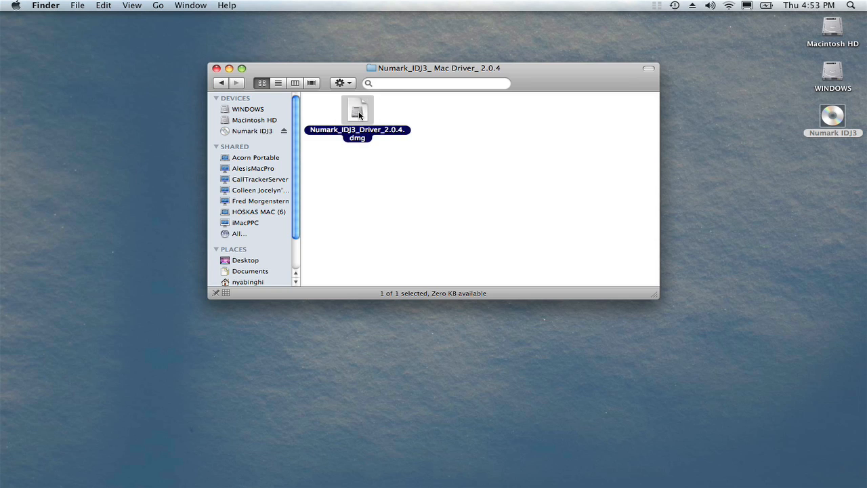
{"action": "double_click", "coordinate": [358, 108]}
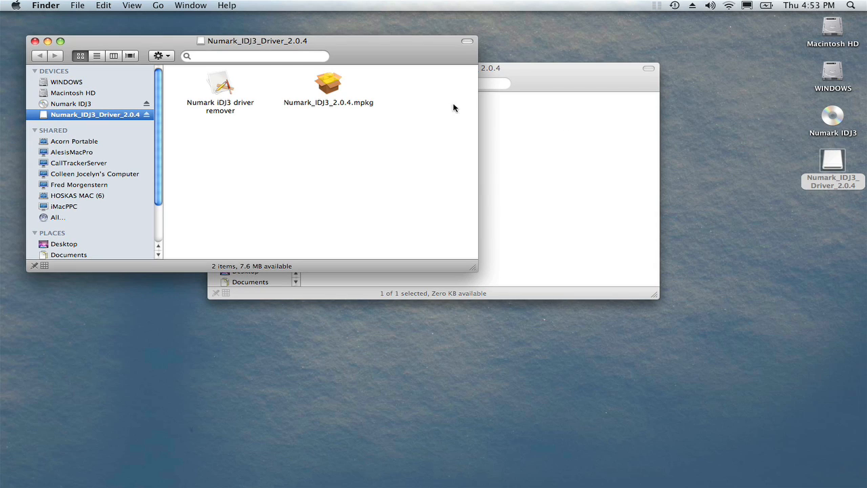
{"action": "mouse_move", "coordinate": [352, 94]}
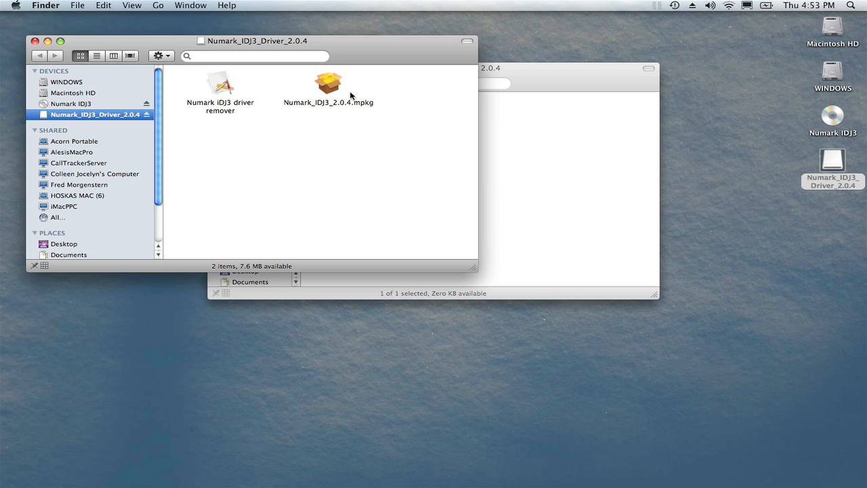
{"action": "mouse_move", "coordinate": [325, 88]}
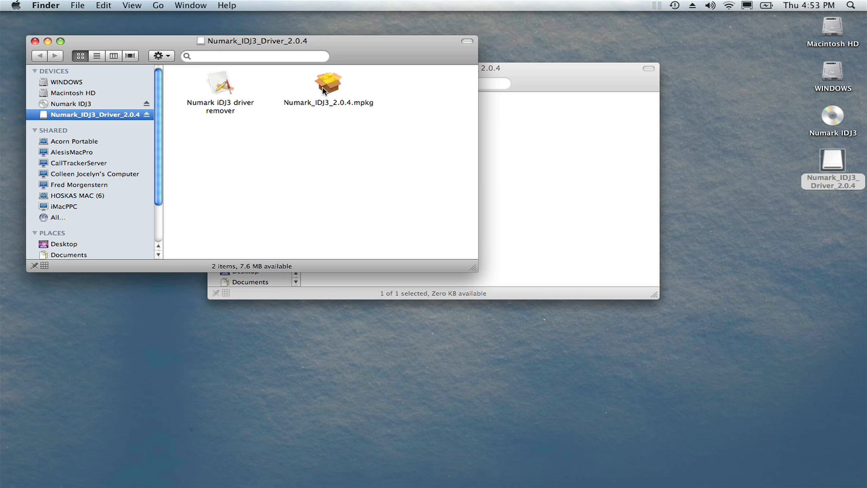
- Run the iDJ3 driver .mpkg as a standard install on Macintosh HD up to the password prompt
{"action": "double_click", "coordinate": [328, 81]}
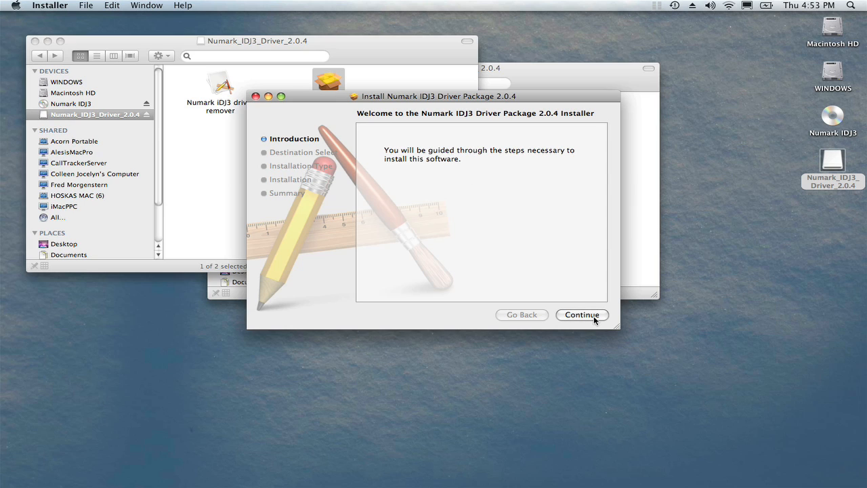
{"action": "left_click", "coordinate": [583, 314]}
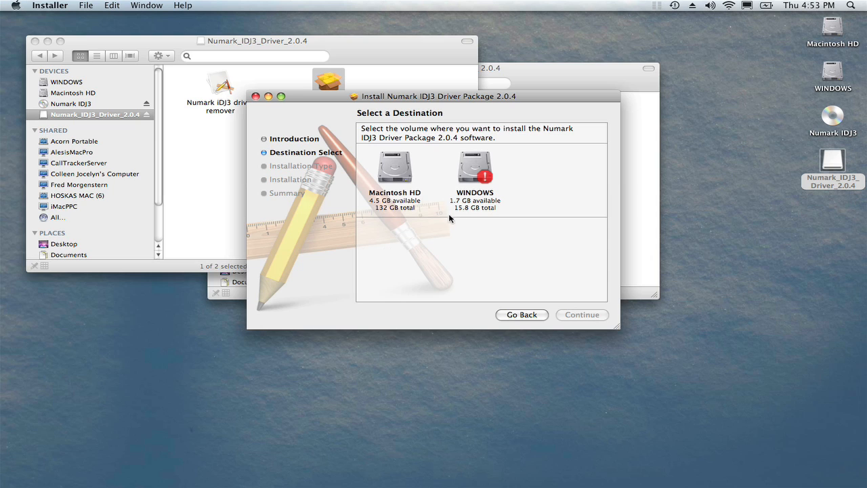
{"action": "mouse_move", "coordinate": [394, 179]}
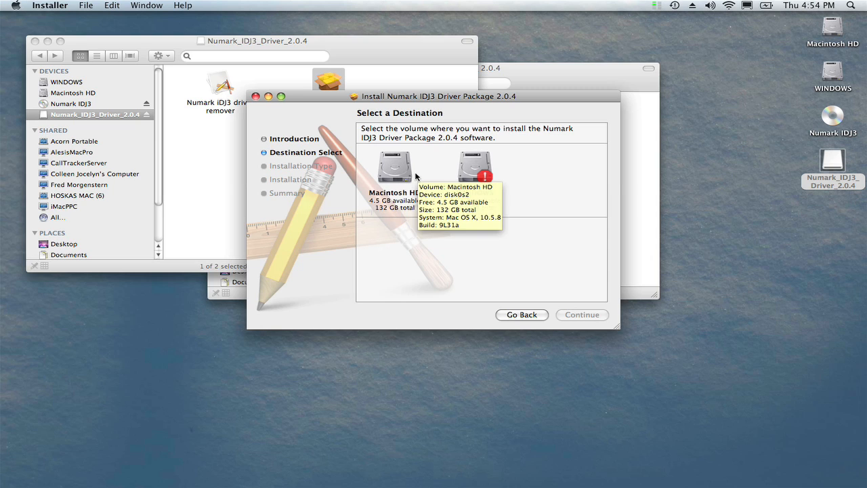
{"action": "left_click", "coordinate": [395, 167]}
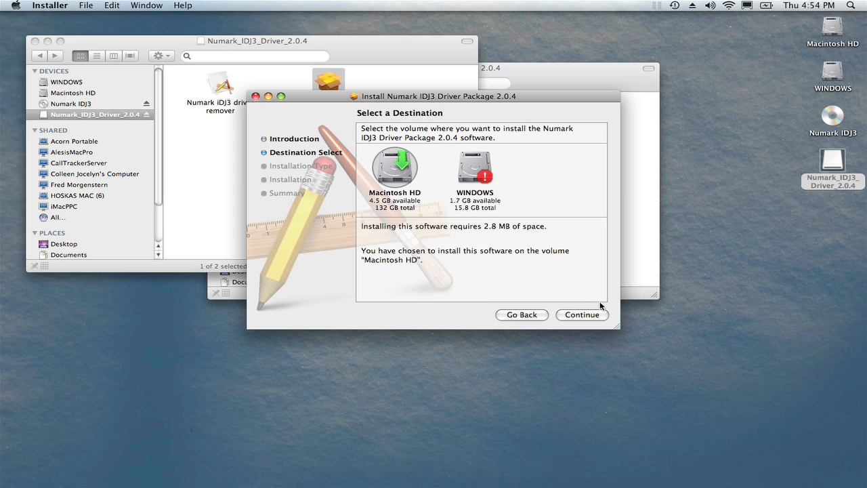
{"action": "left_click", "coordinate": [583, 314]}
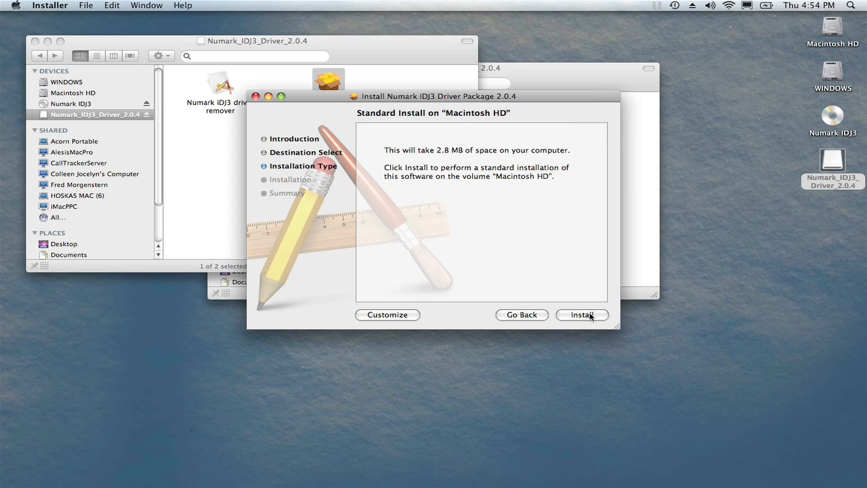
{"action": "left_click", "coordinate": [582, 314]}
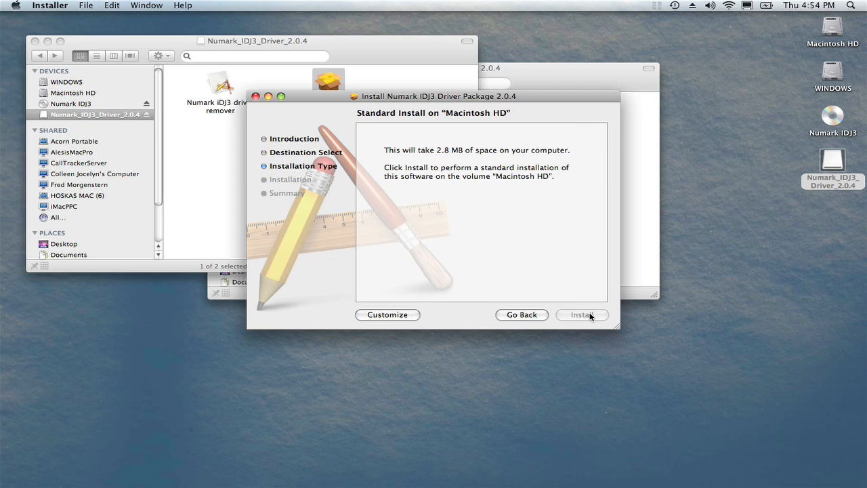
{"action": "left_click", "coordinate": [582, 314]}
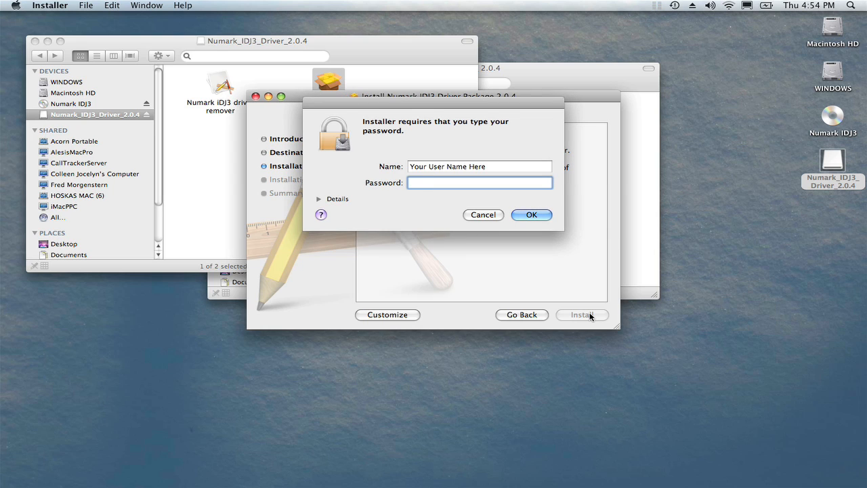
- Enter the admin password, continue the driver installation to success and restart the Mac
{"action": "type", "text": "password"}
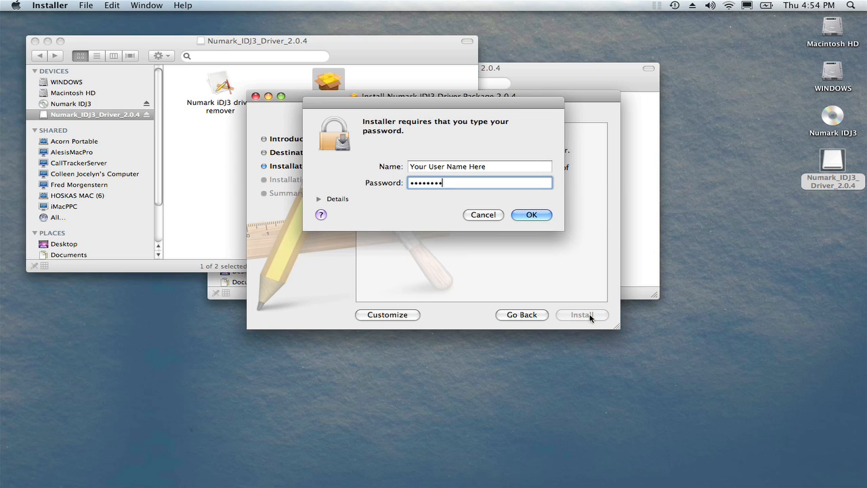
{"action": "left_click", "coordinate": [531, 214]}
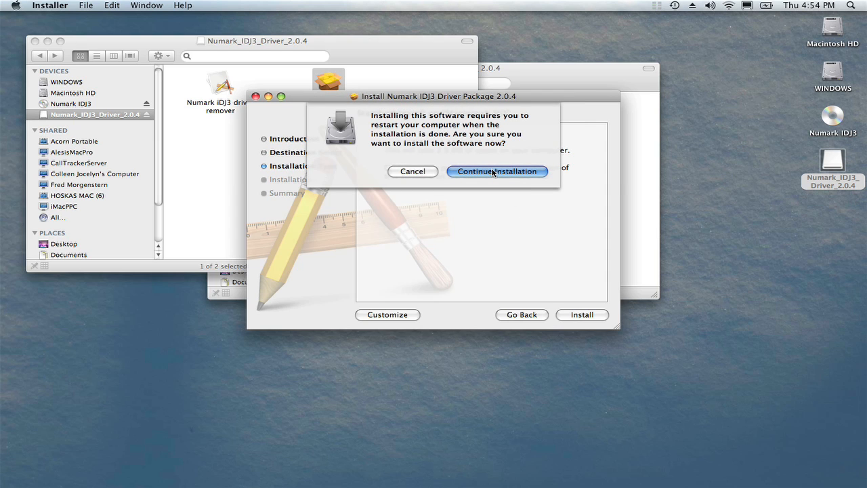
{"action": "left_click", "coordinate": [498, 171]}
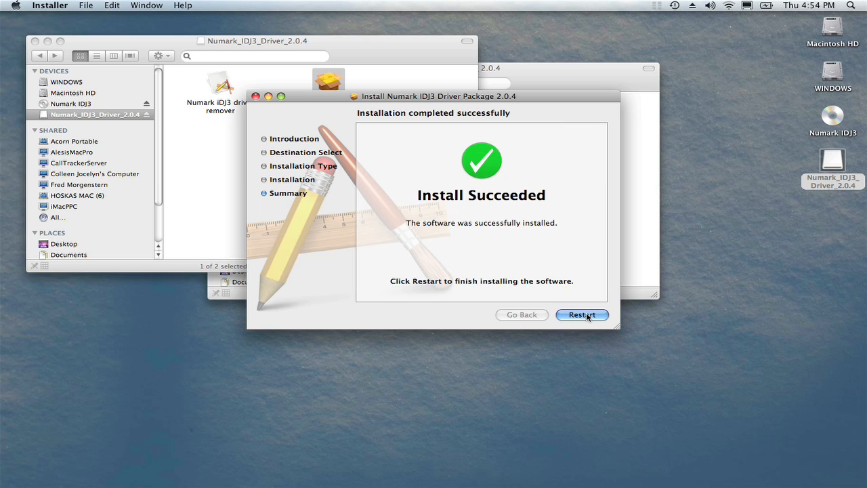
{"action": "left_click", "coordinate": [582, 315]}
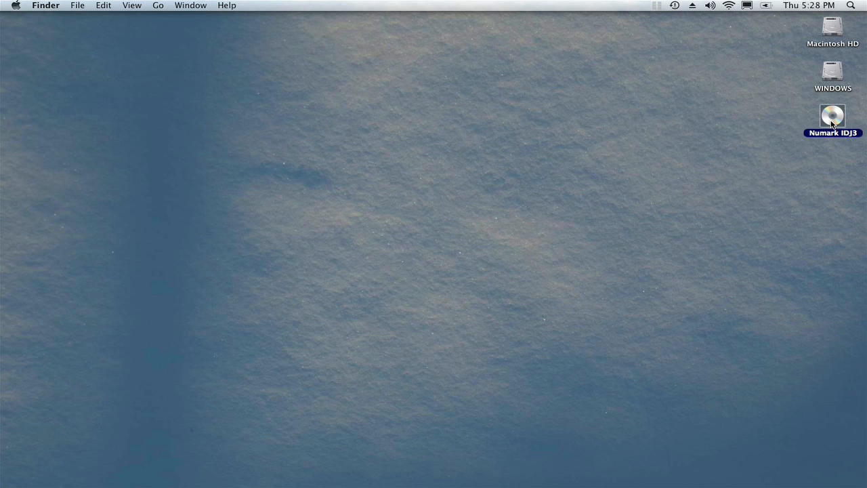
- Browse the Numark disc to Cross - iDJ3 1.3.3.dmg and mount it
{"action": "double_click", "coordinate": [835, 113]}
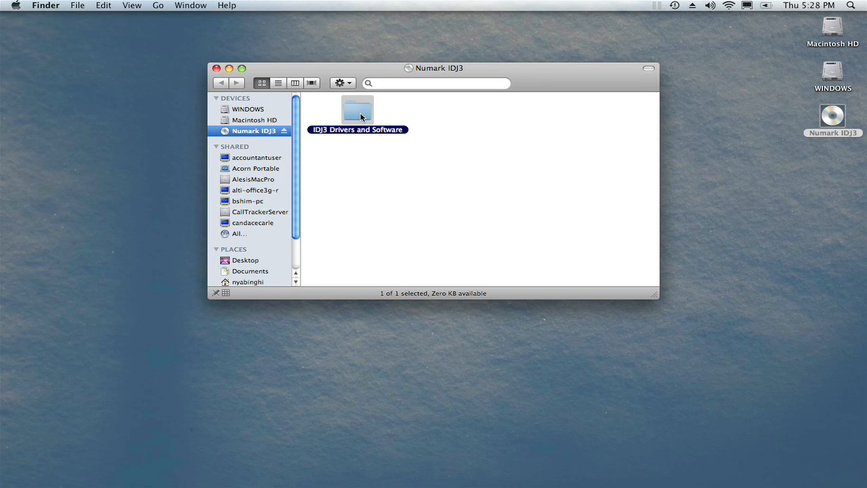
{"action": "double_click", "coordinate": [358, 109]}
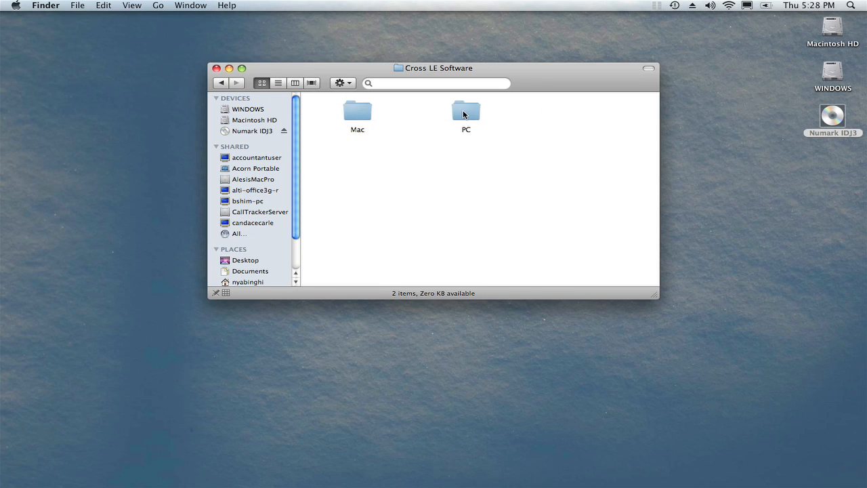
{"action": "double_click", "coordinate": [358, 111]}
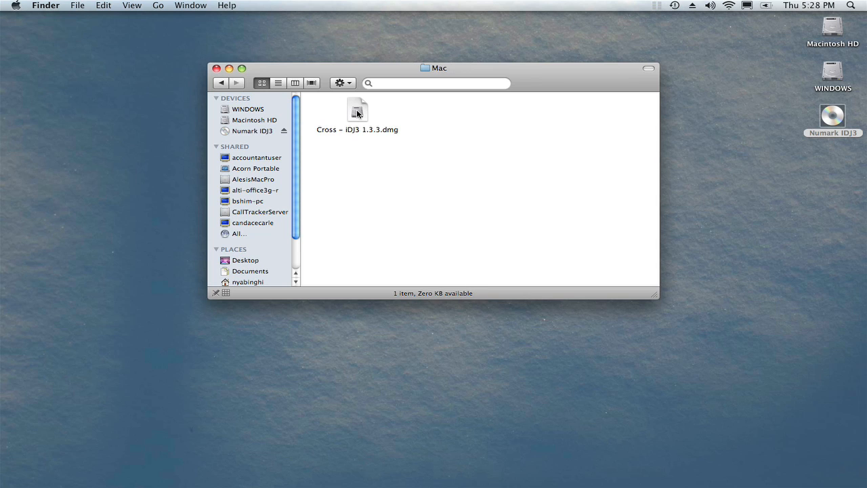
{"action": "left_click", "coordinate": [358, 108]}
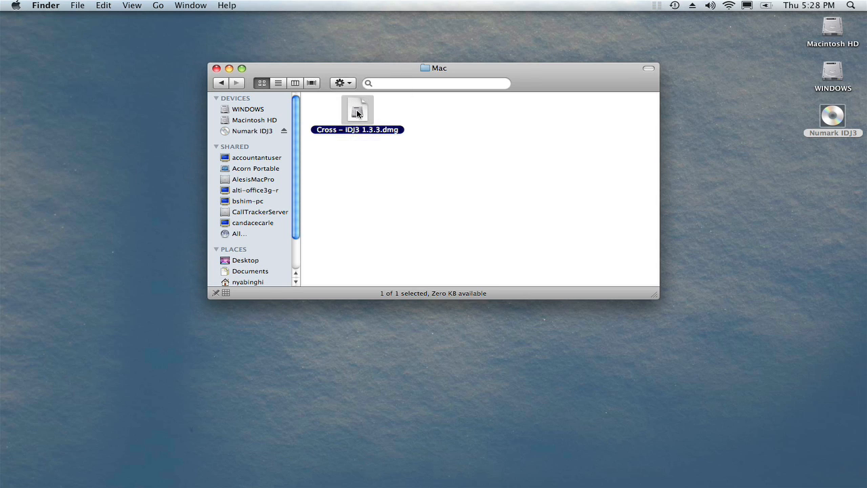
{"action": "double_click", "coordinate": [358, 108]}
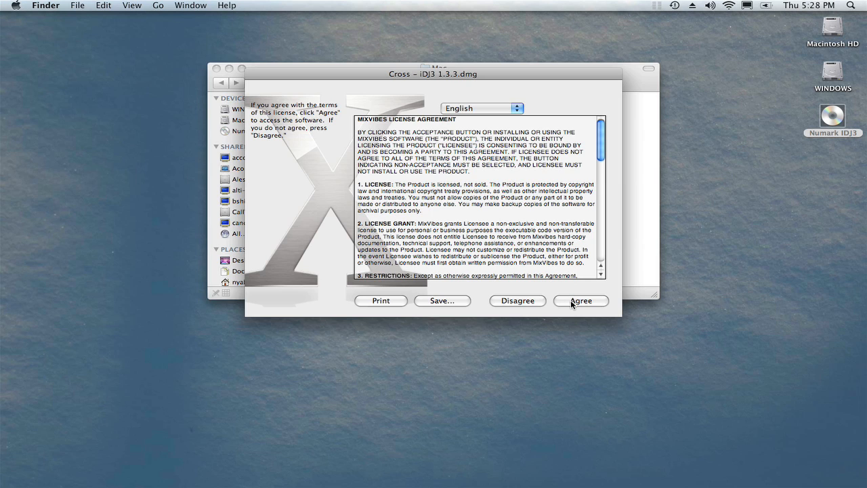
- Agree to the Mixvibes license and copy Cross iDJ3 into Applications
{"action": "left_click", "coordinate": [583, 300]}
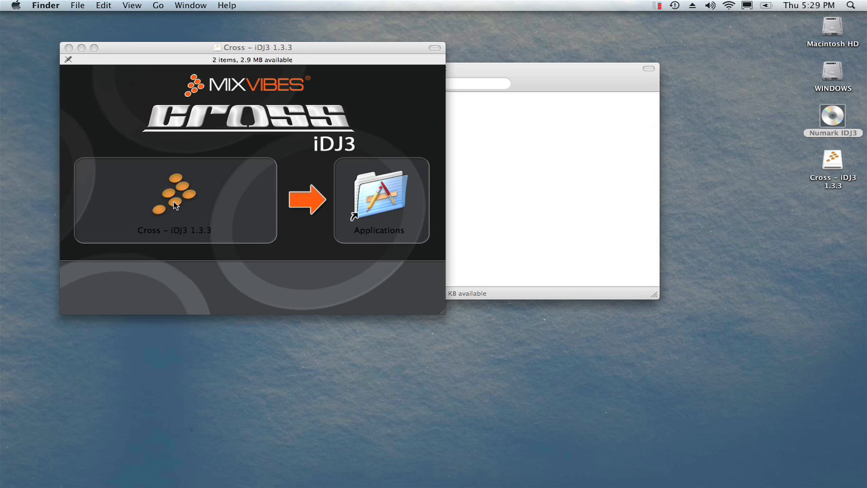
{"action": "left_click_drag", "start_coordinate": [174, 195], "coordinate": [381, 195]}
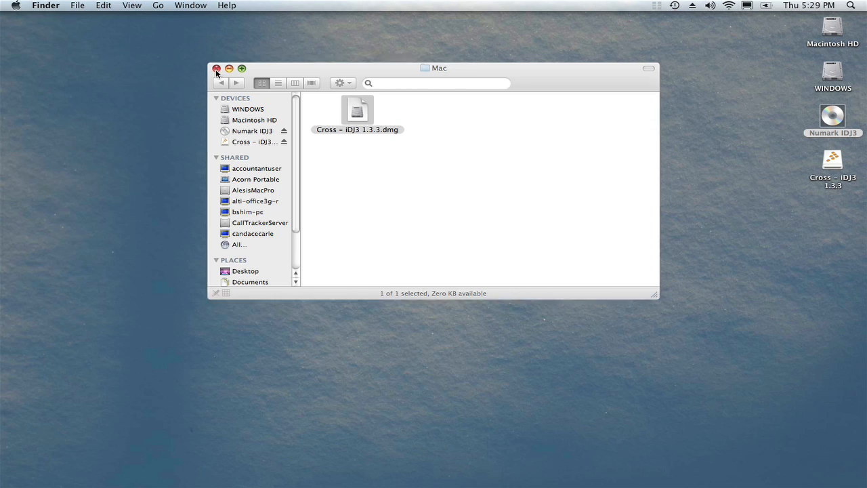
- Close the disk image window and launch Cross - iDJ3 1.3.3 from Applications
{"action": "left_click", "coordinate": [158, 5]}
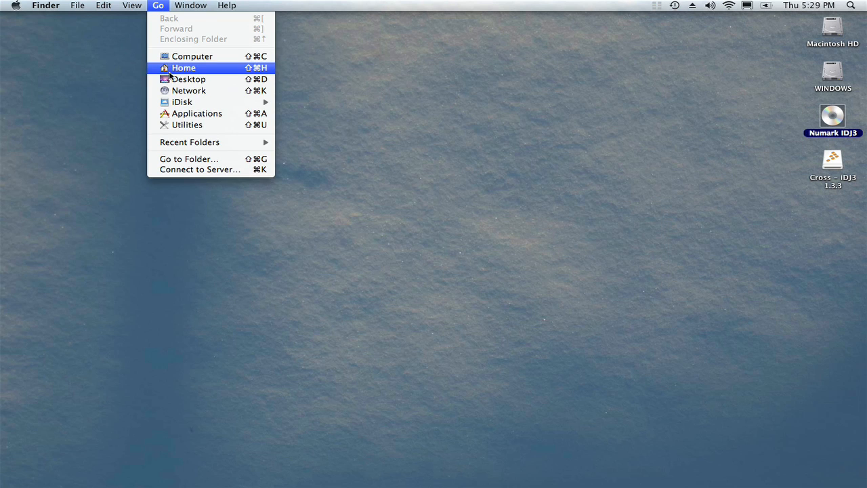
{"action": "left_click", "coordinate": [196, 113]}
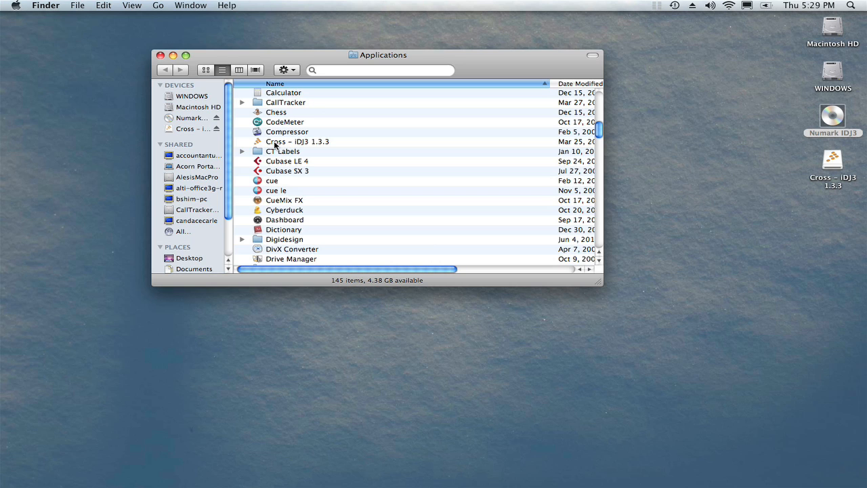
{"action": "left_click", "coordinate": [295, 141]}
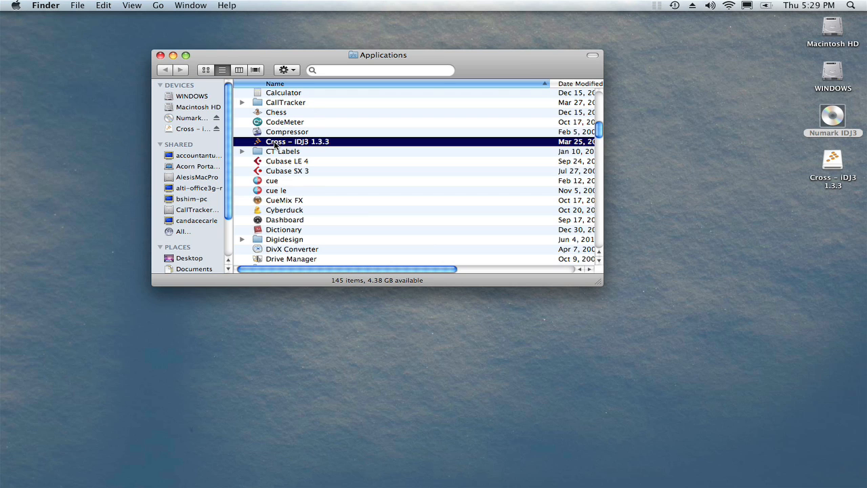
{"action": "double_click", "coordinate": [295, 141]}
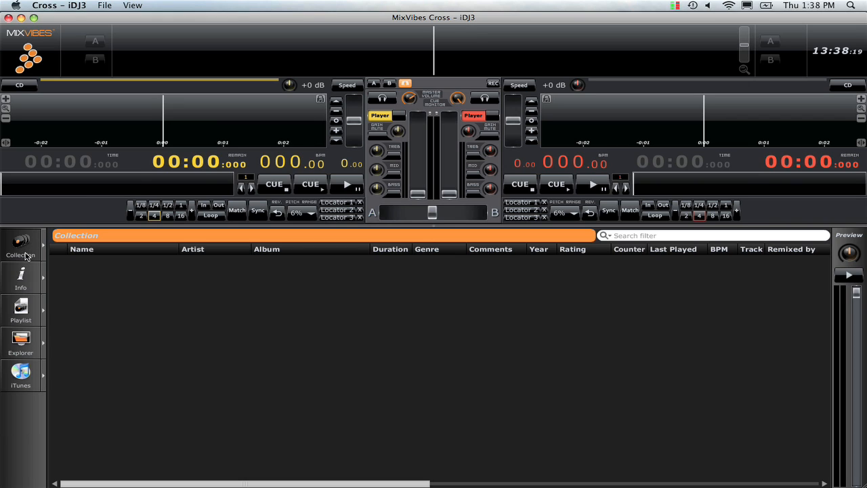
{"action": "mouse_move", "coordinate": [11, 241]}
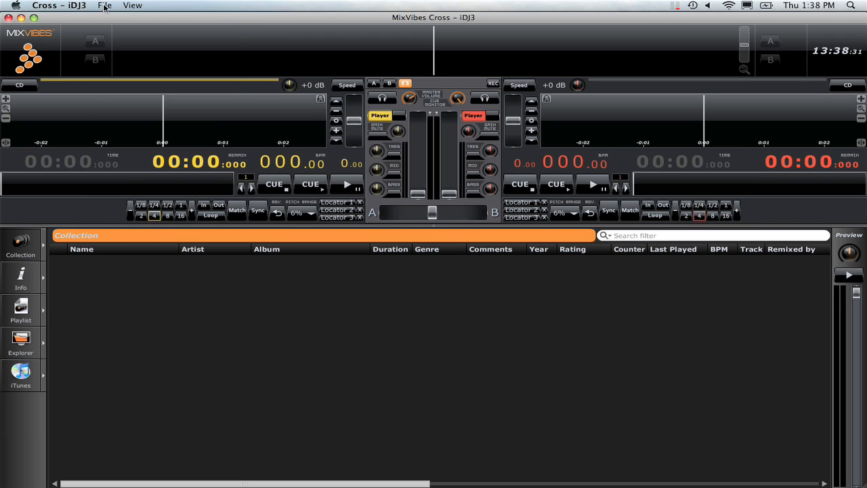
- Import the Music > iTunes > iTunes Music directory via File > Import > Directory, loading 319 tracks
{"action": "left_click", "coordinate": [109, 7]}
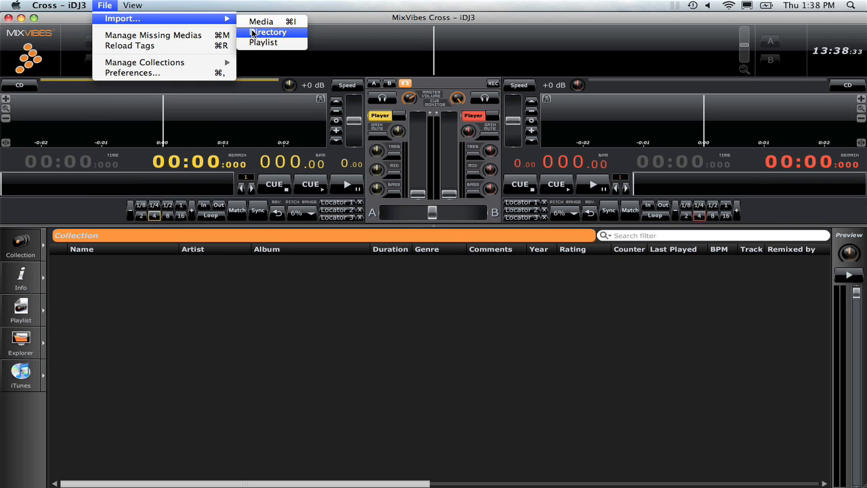
{"action": "left_click", "coordinate": [269, 32]}
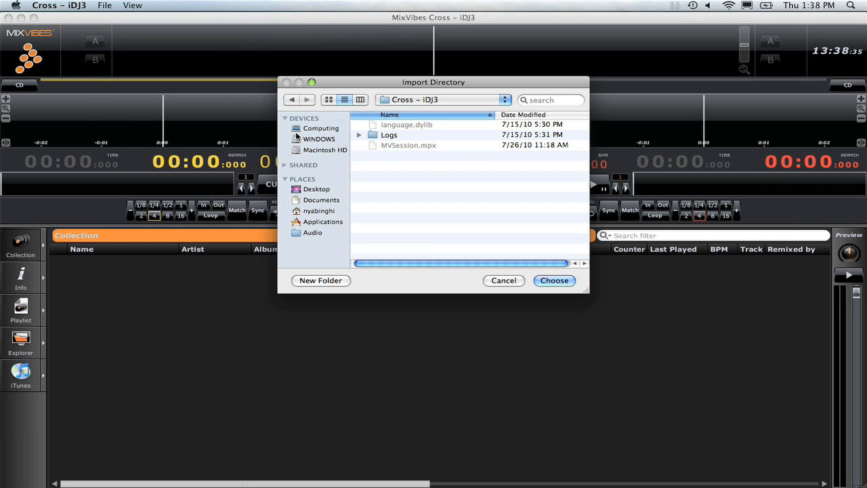
{"action": "left_click", "coordinate": [317, 188]}
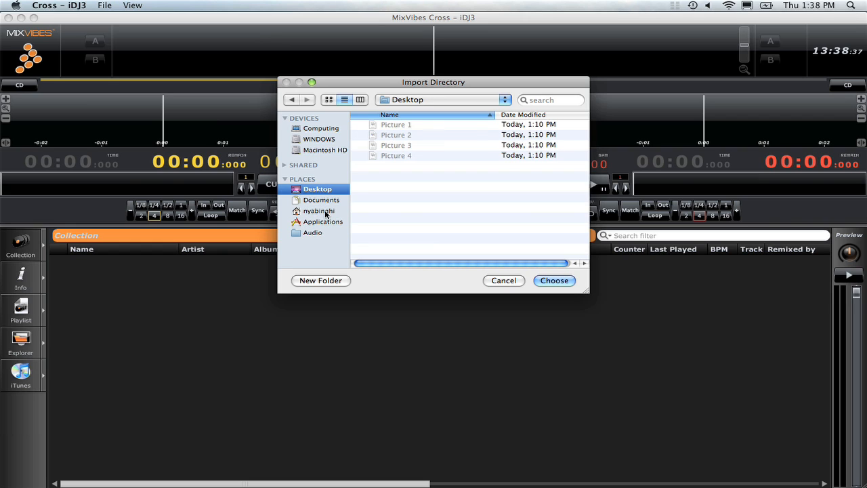
{"action": "left_click", "coordinate": [320, 211]}
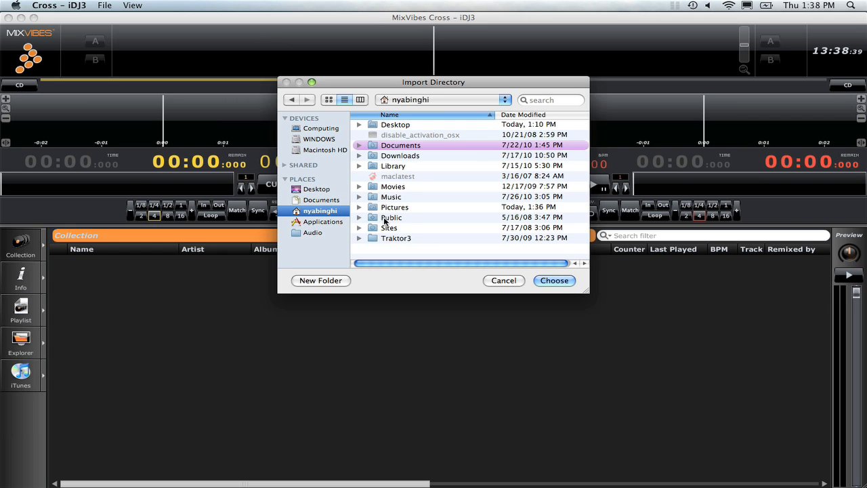
{"action": "double_click", "coordinate": [390, 196]}
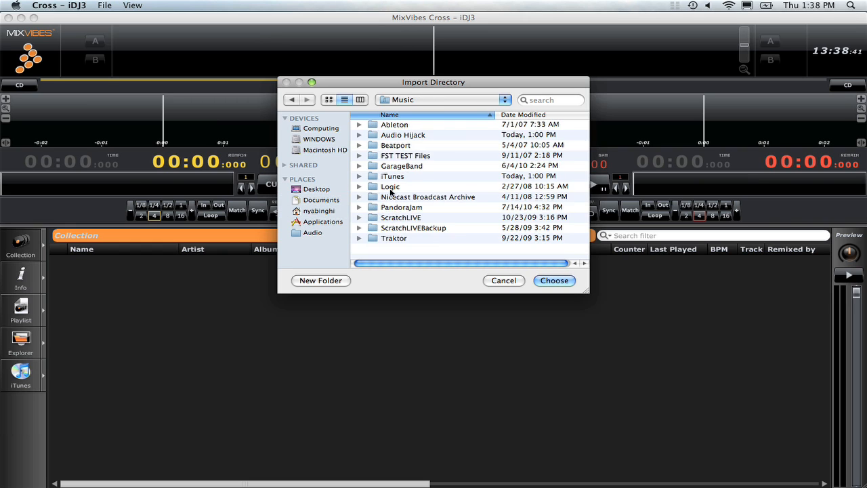
{"action": "double_click", "coordinate": [392, 176]}
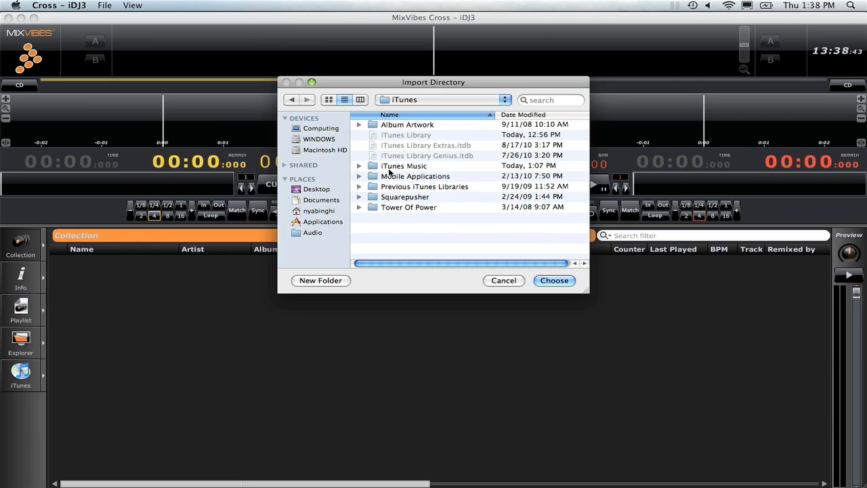
{"action": "left_click", "coordinate": [404, 165]}
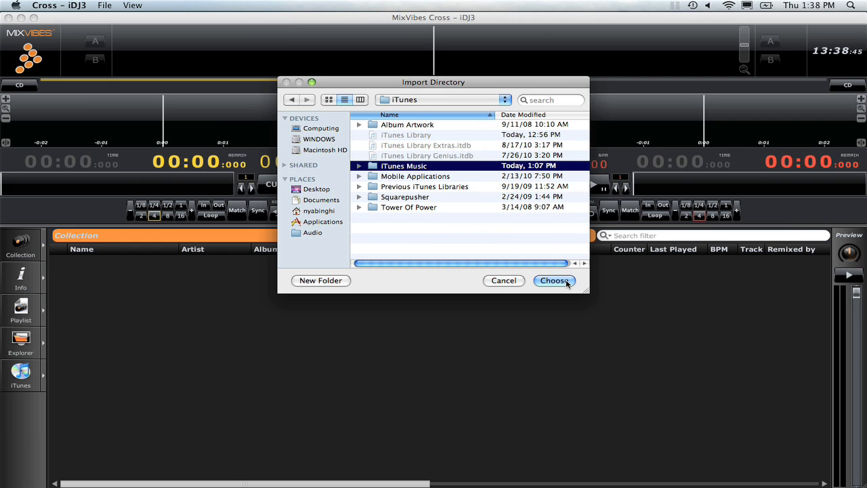
{"action": "left_click", "coordinate": [554, 281]}
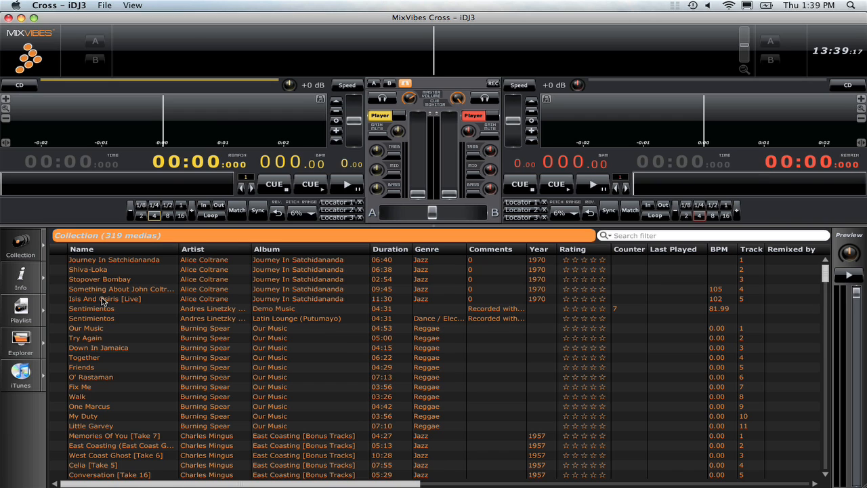
{"action": "mouse_move", "coordinate": [21, 366]}
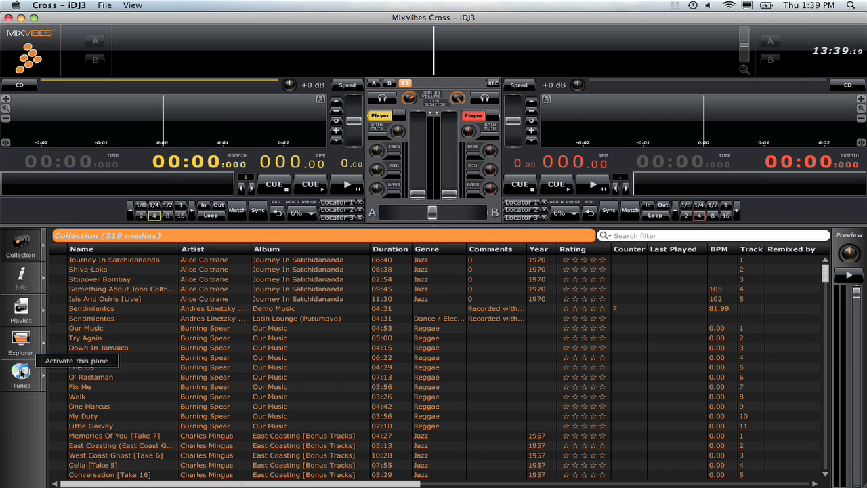
- Show the iTunes pane and search "demo music" to list the six Demo Music tracks
{"action": "left_click", "coordinate": [22, 369]}
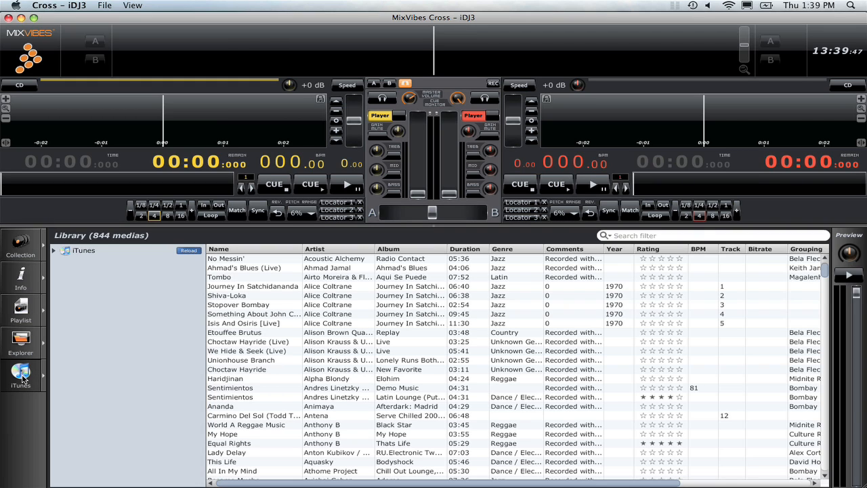
{"action": "type", "text": "demo music"}
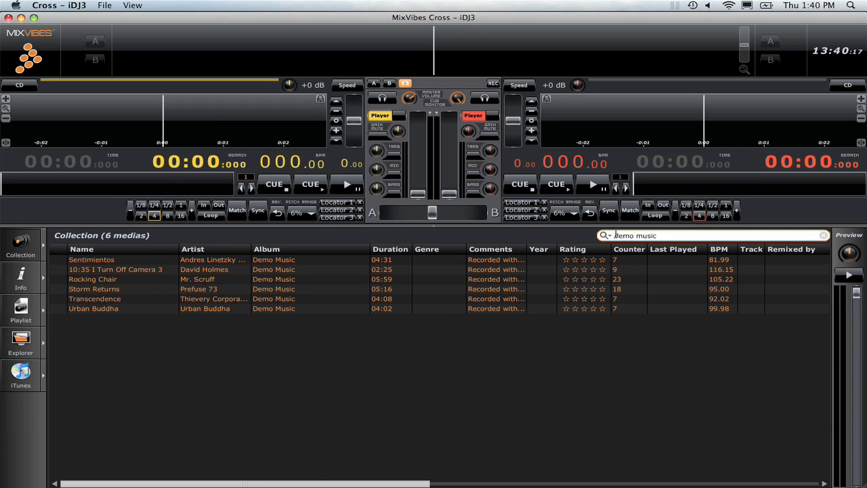